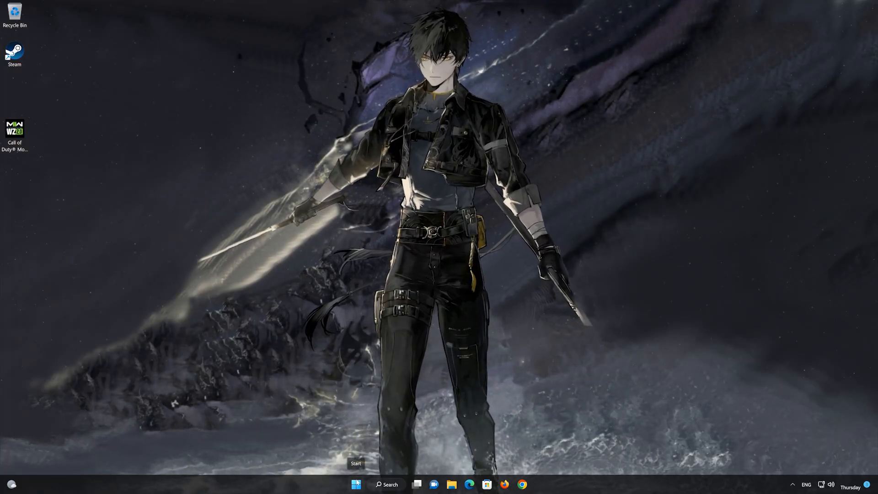
# Step: Launch Control Panel by searching 'control panel' from the Start menu
pyautogui.click(355, 485)
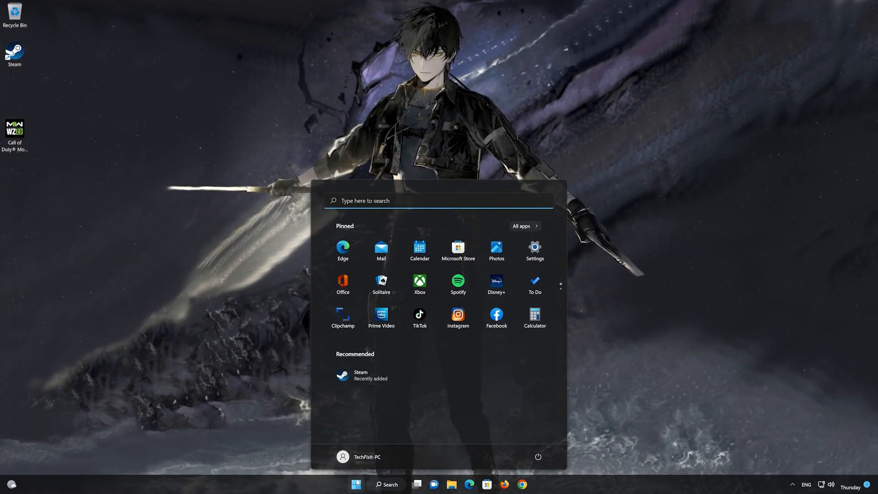
pyautogui.write('control panel')
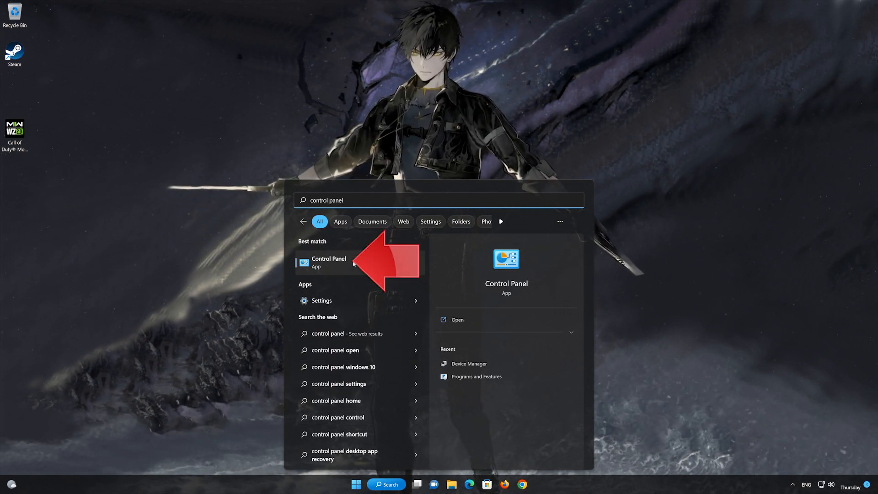
pyautogui.click(330, 262)
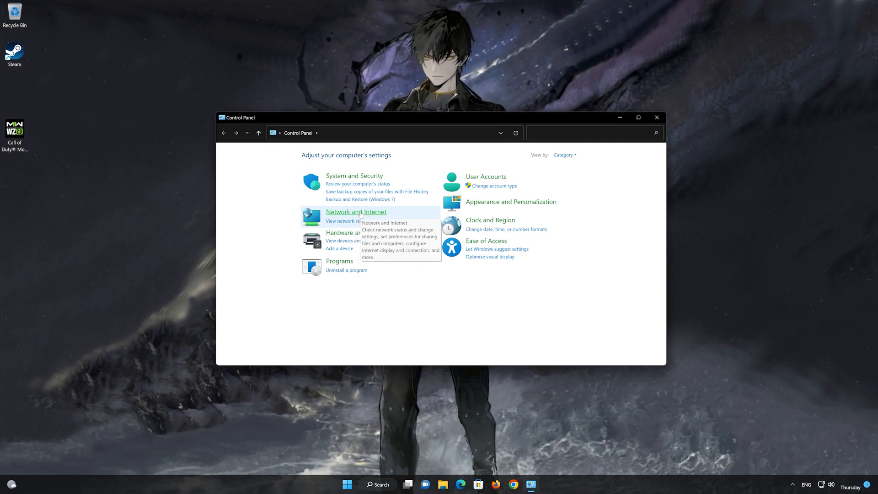
# Step: Reach Network and Sharing Center and show the Ethernet0 connection status
pyautogui.click(356, 212)
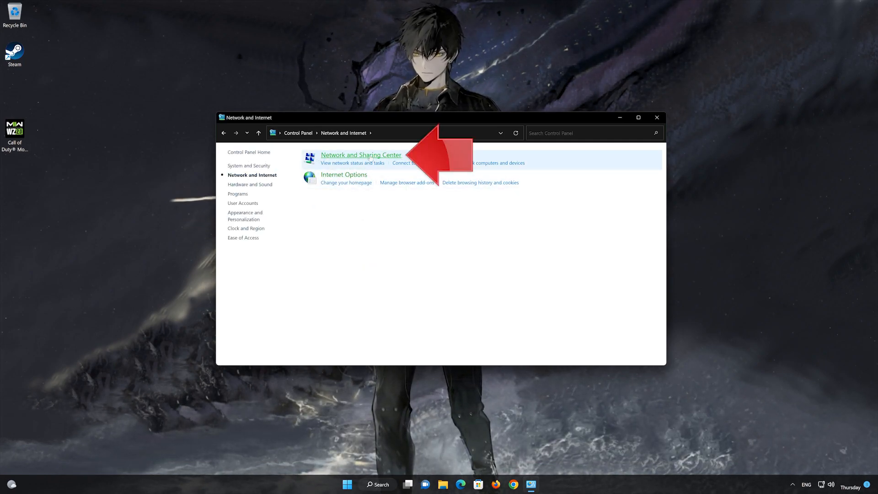
pyautogui.moveTo(362, 155)
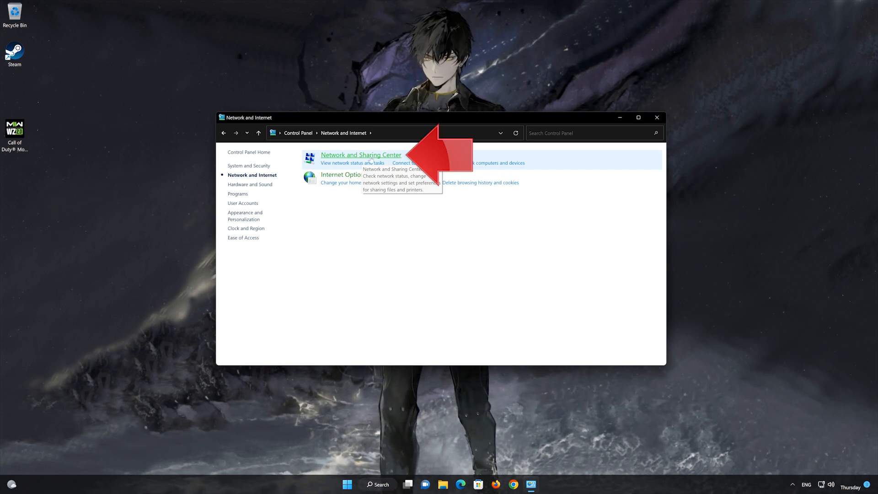
pyautogui.click(361, 154)
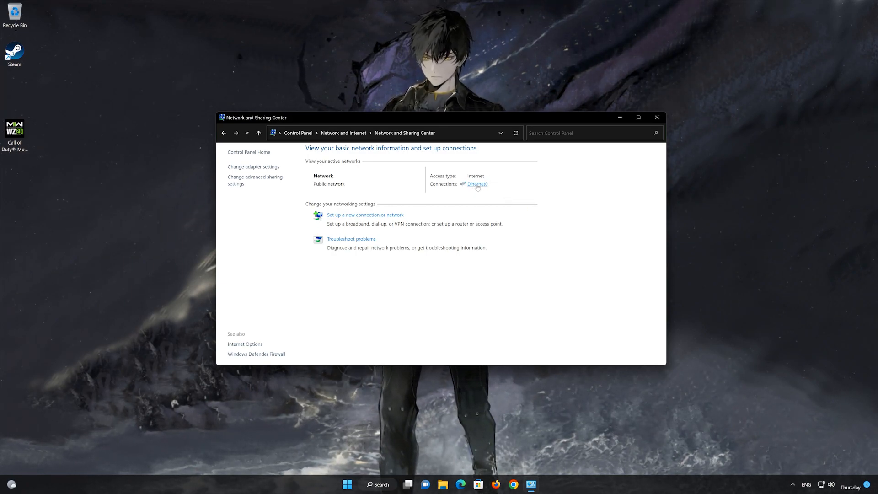
pyautogui.click(477, 184)
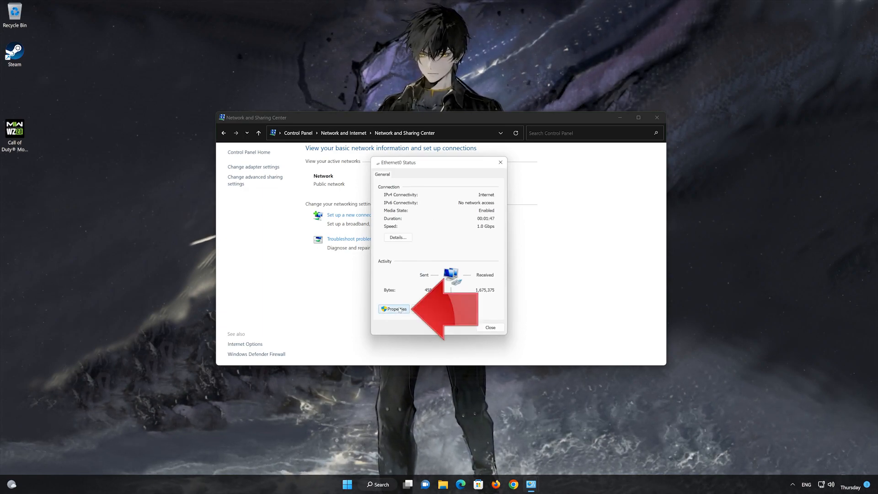
# Step: Bring up the Internet Protocol Version 4 (TCP/IPv4) properties of Ethernet0
pyautogui.click(394, 309)
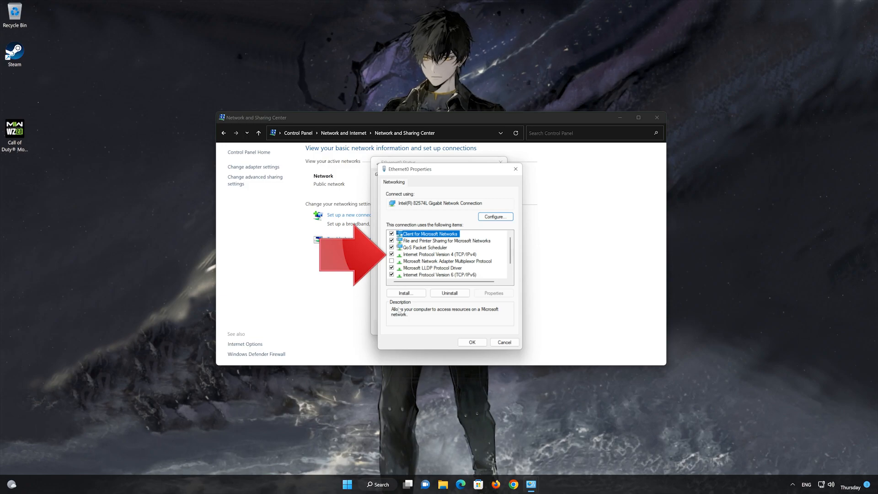
pyautogui.click(440, 254)
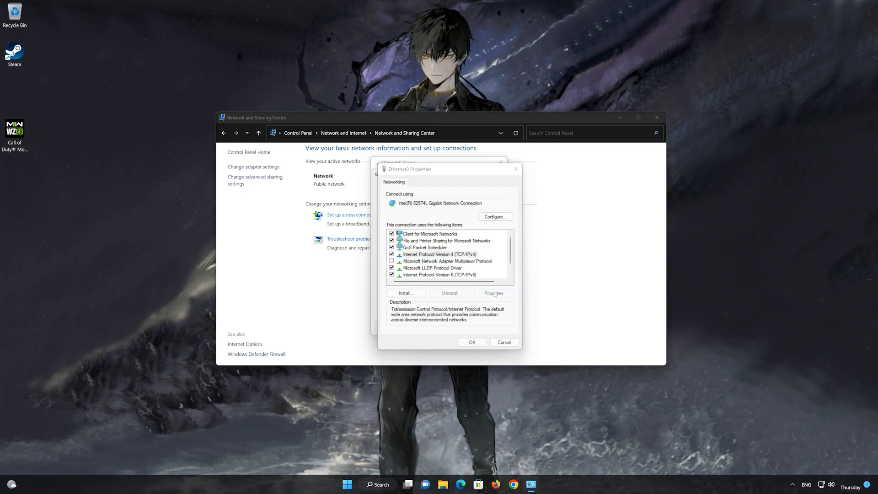
pyautogui.click(493, 292)
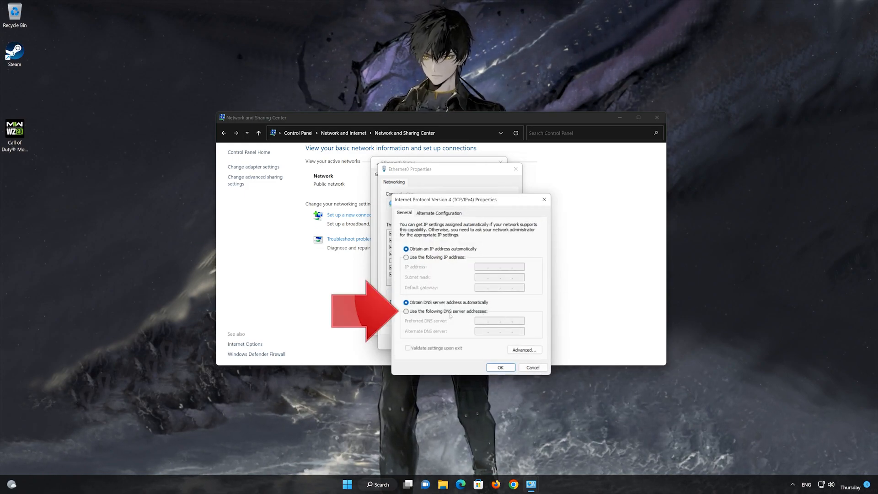
# Step: Set manual DNS servers 8.8.8.8 preferred and 8.8.4.4 alternate, and confirm with OK
pyautogui.click(406, 311)
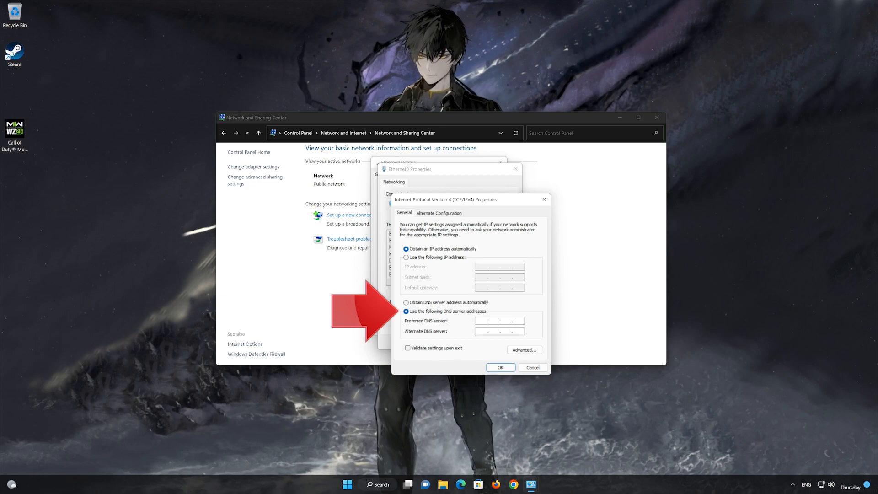
pyautogui.click(498, 320)
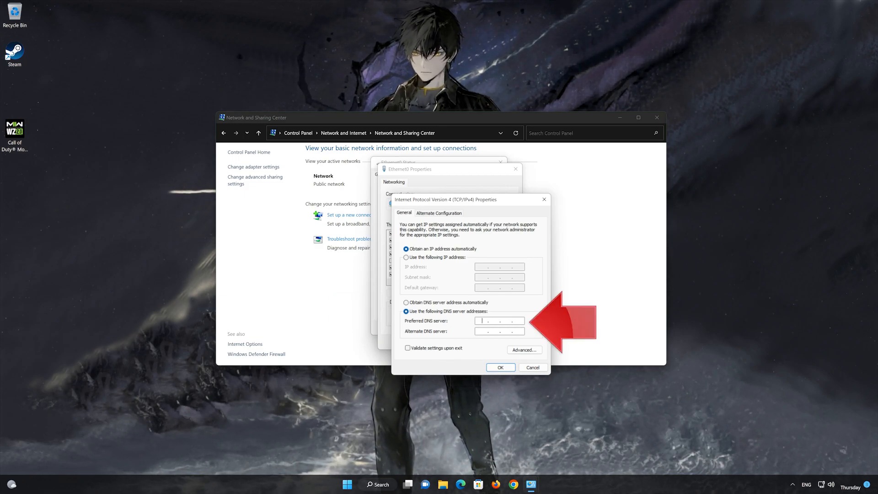
pyautogui.write('8 . 8 . 8 . 8')
pyautogui.click(500, 331)
pyautogui.write('8 . 8 . 4 . 4')
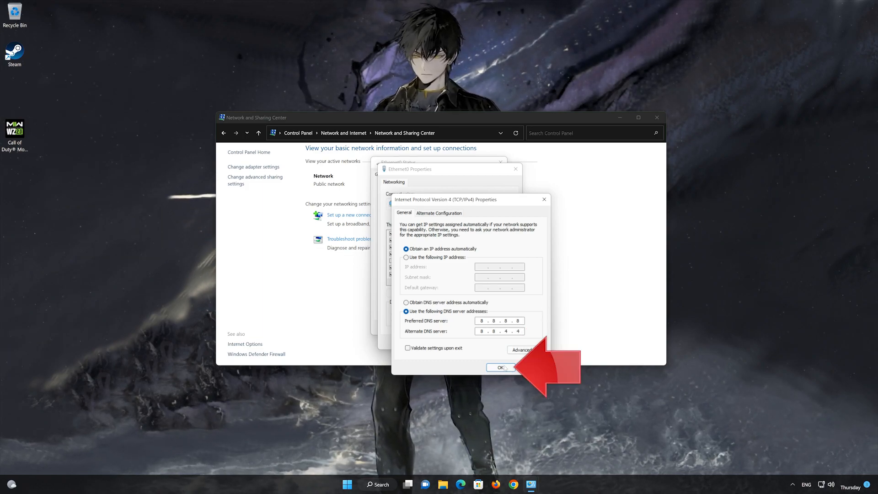
pyautogui.click(500, 368)
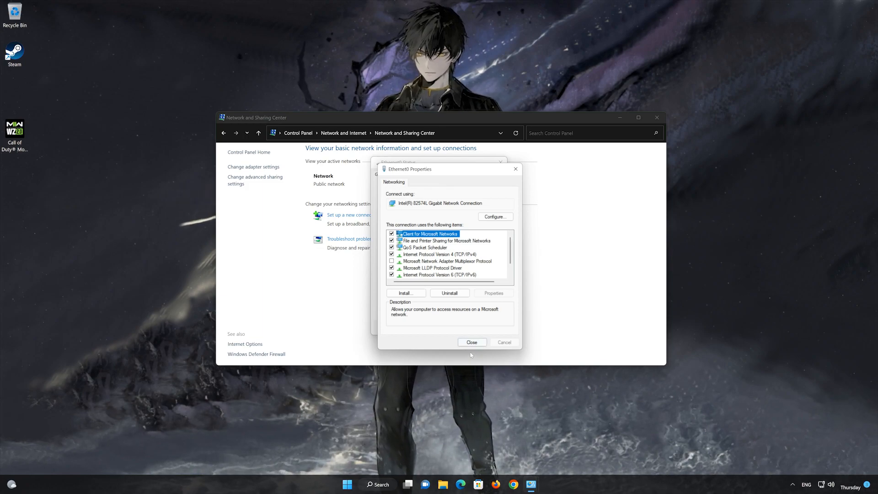
# Step: Close Ethernet0 Properties, Ethernet0 Status and the Network and Sharing Center
pyautogui.click(472, 342)
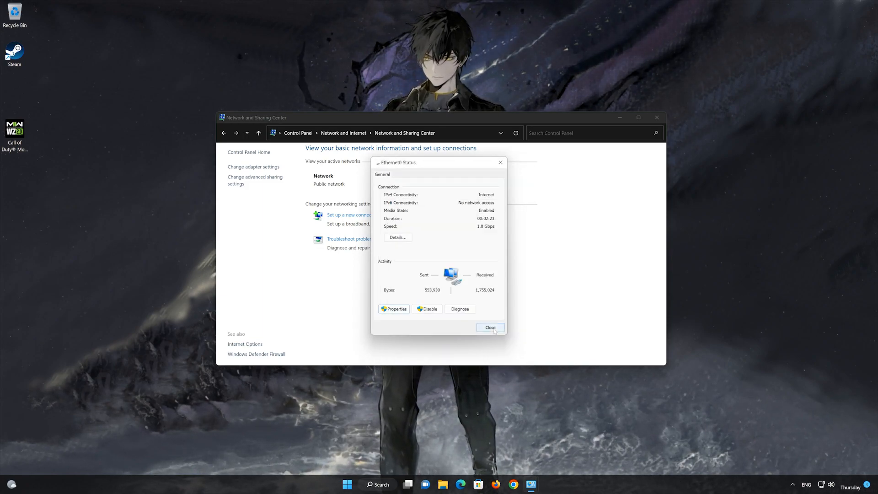
pyautogui.click(491, 328)
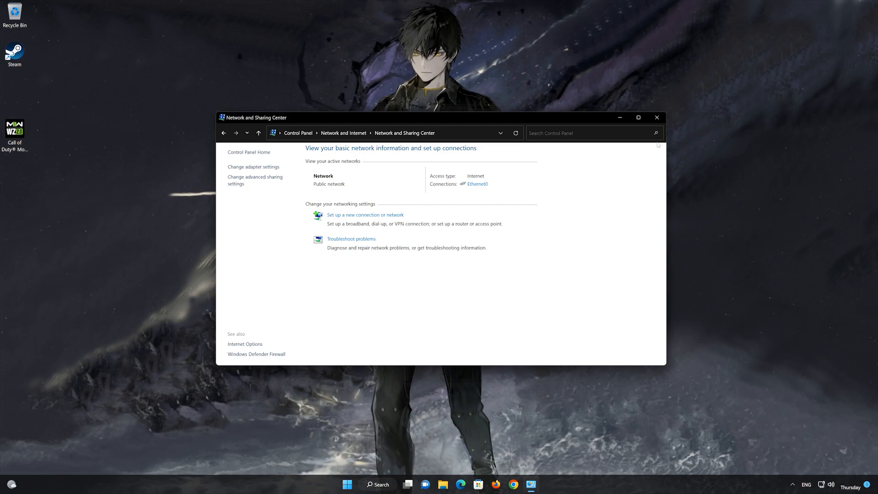
pyautogui.click(657, 118)
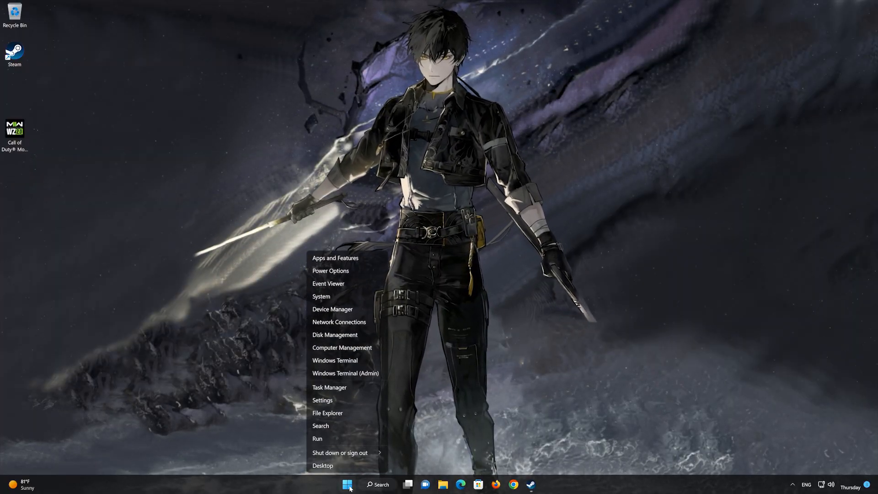
pyautogui.moveTo(347, 404)
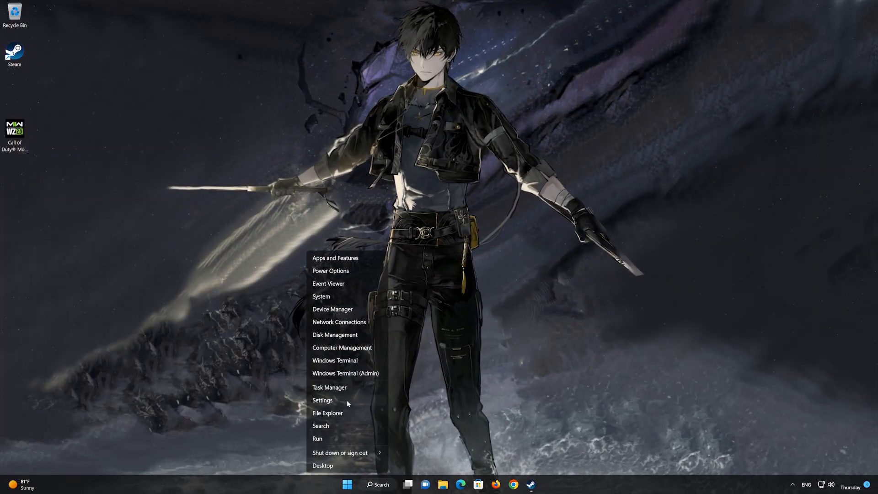
# Step: Reach Network & internet in Windows Settings, heading to the Network reset page
pyautogui.click(322, 400)
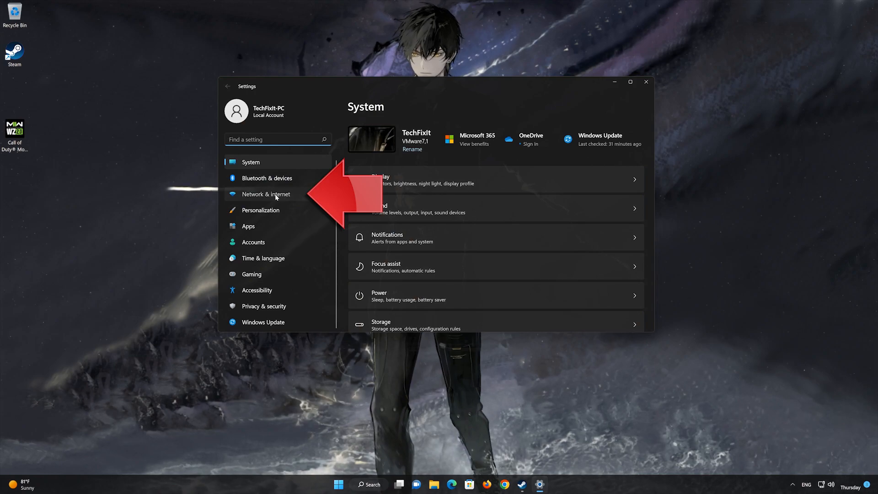
pyautogui.click(266, 194)
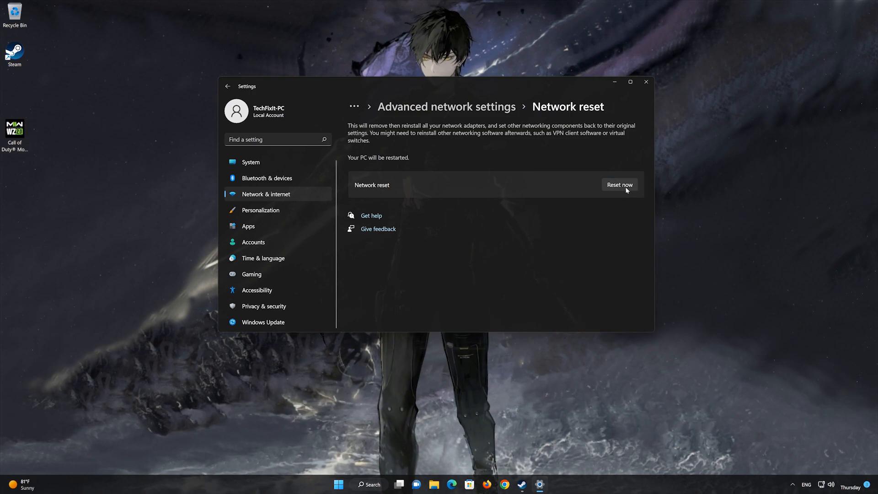
# Step: Run Reset now, confirm with Yes, and dismiss the five-minute sign-out notice
pyautogui.click(620, 185)
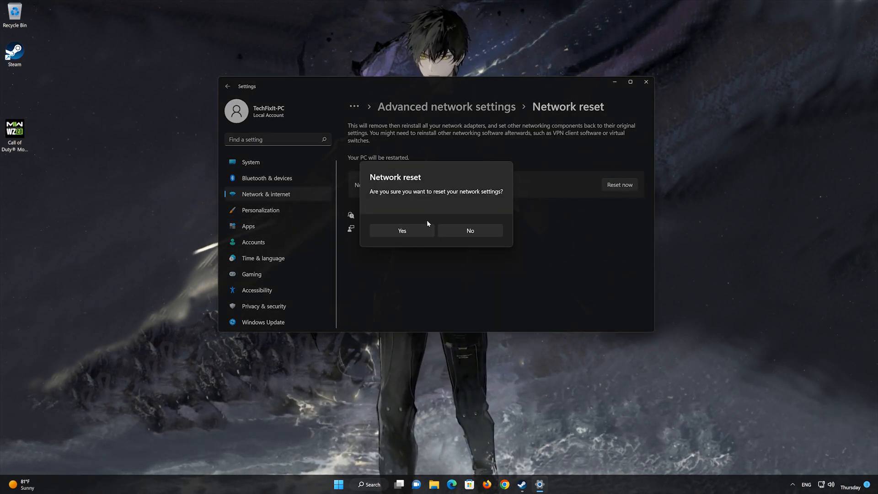
pyautogui.click(469, 231)
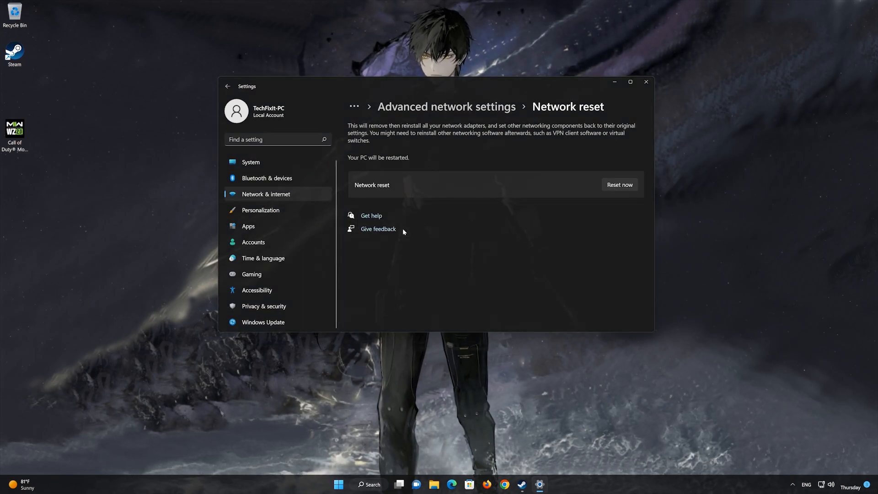
pyautogui.click(620, 184)
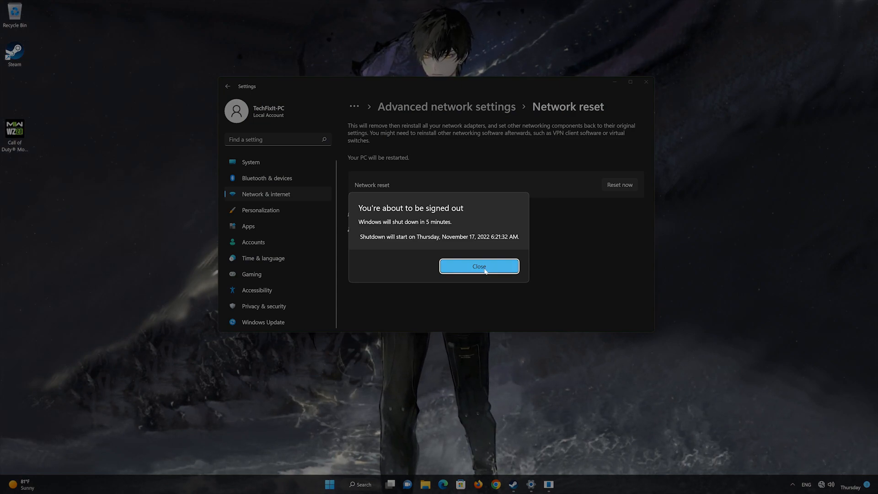
pyautogui.click(478, 267)
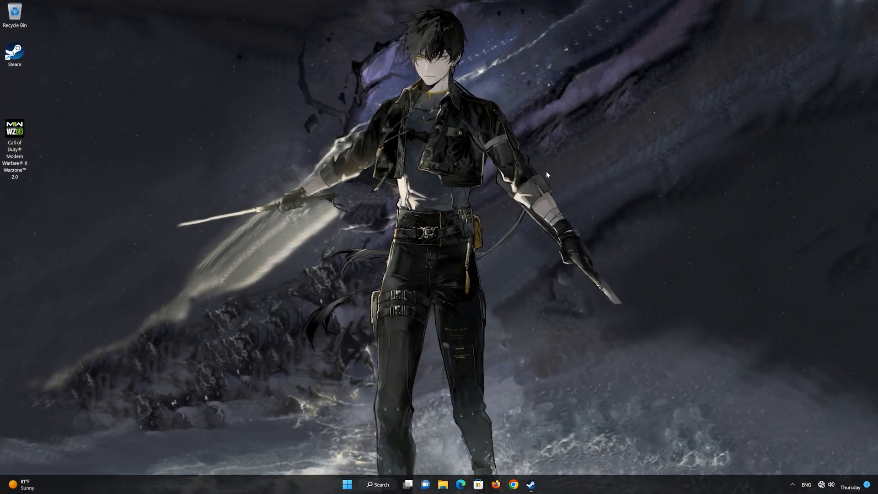
pyautogui.click(346, 485)
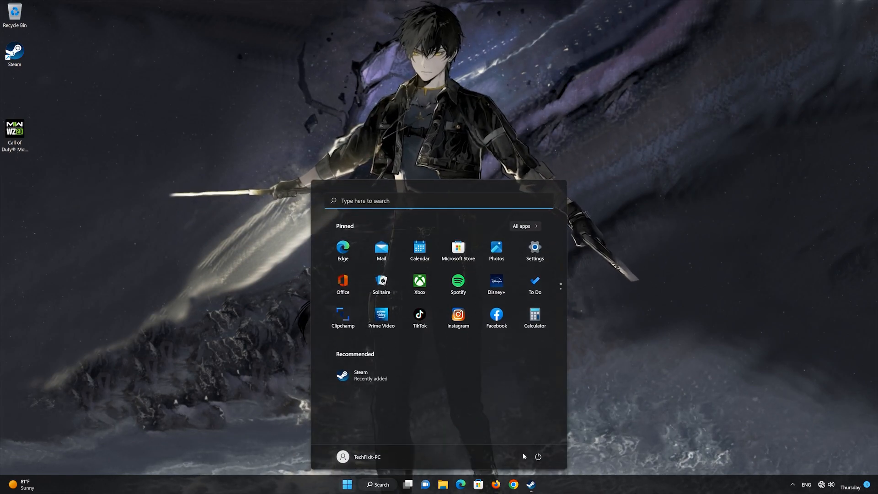